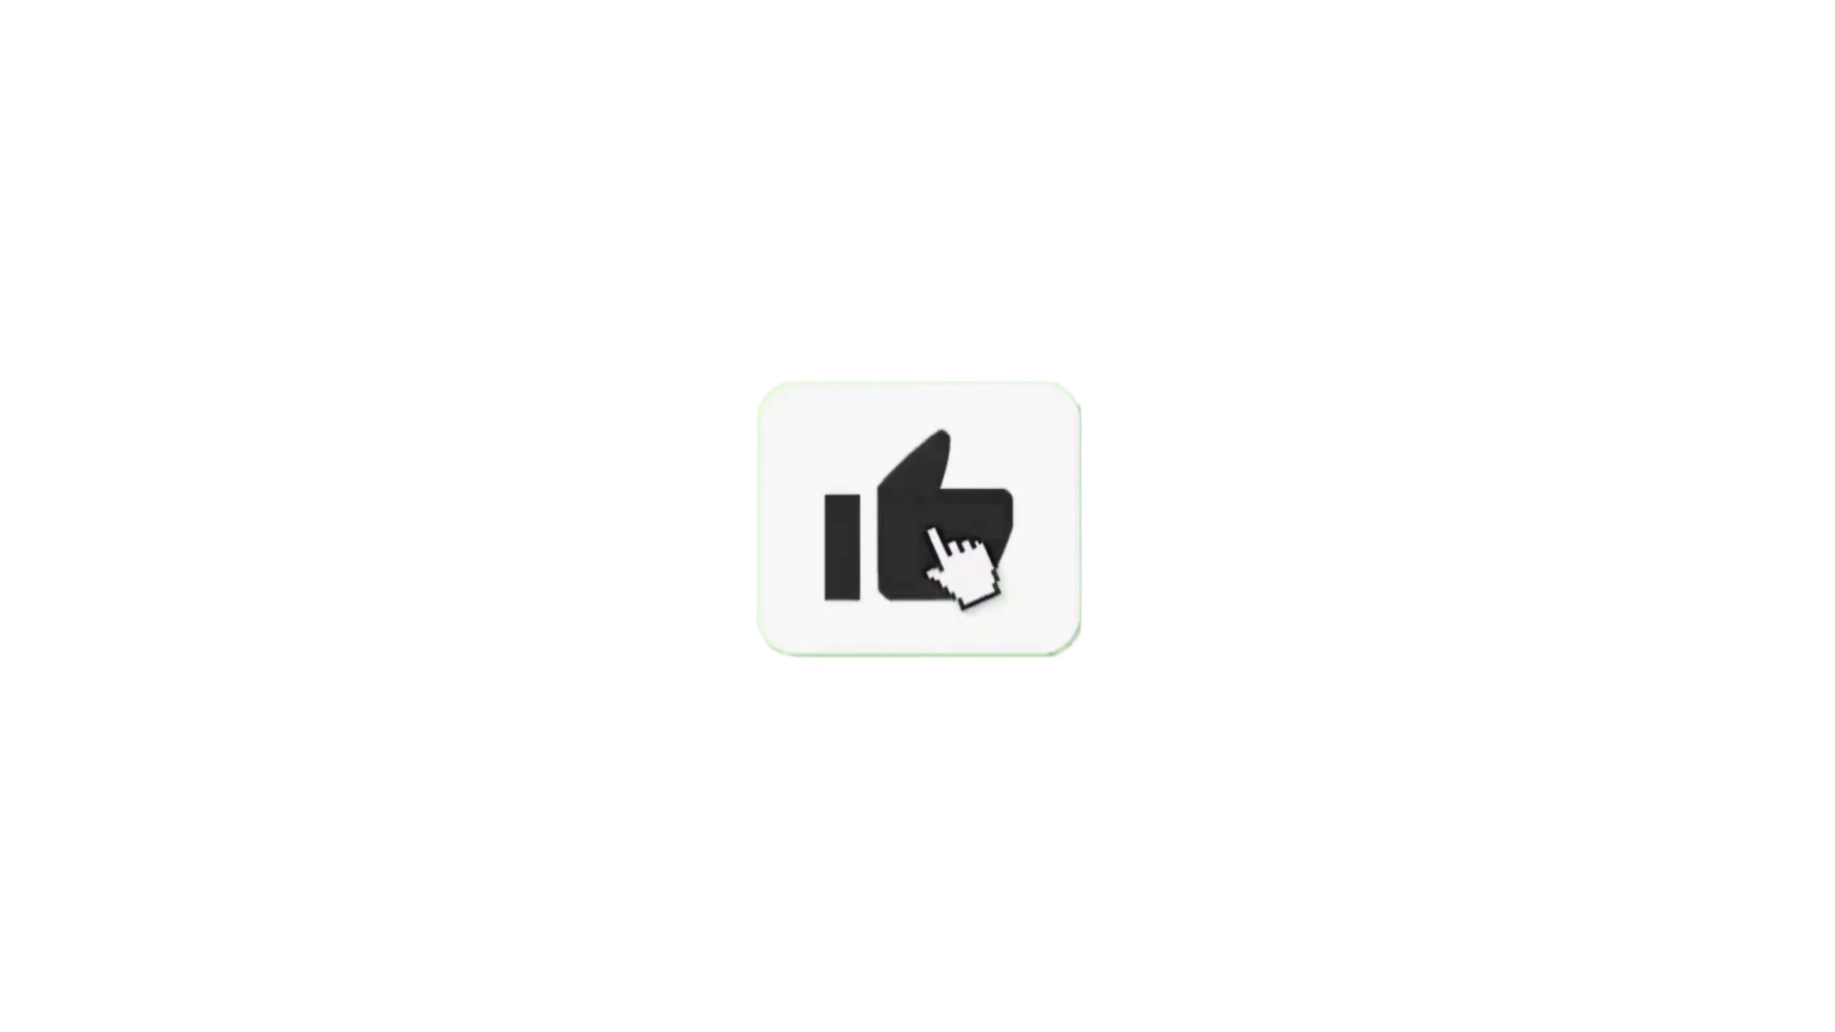
{"action": "left_click", "coordinate": [960, 538]}
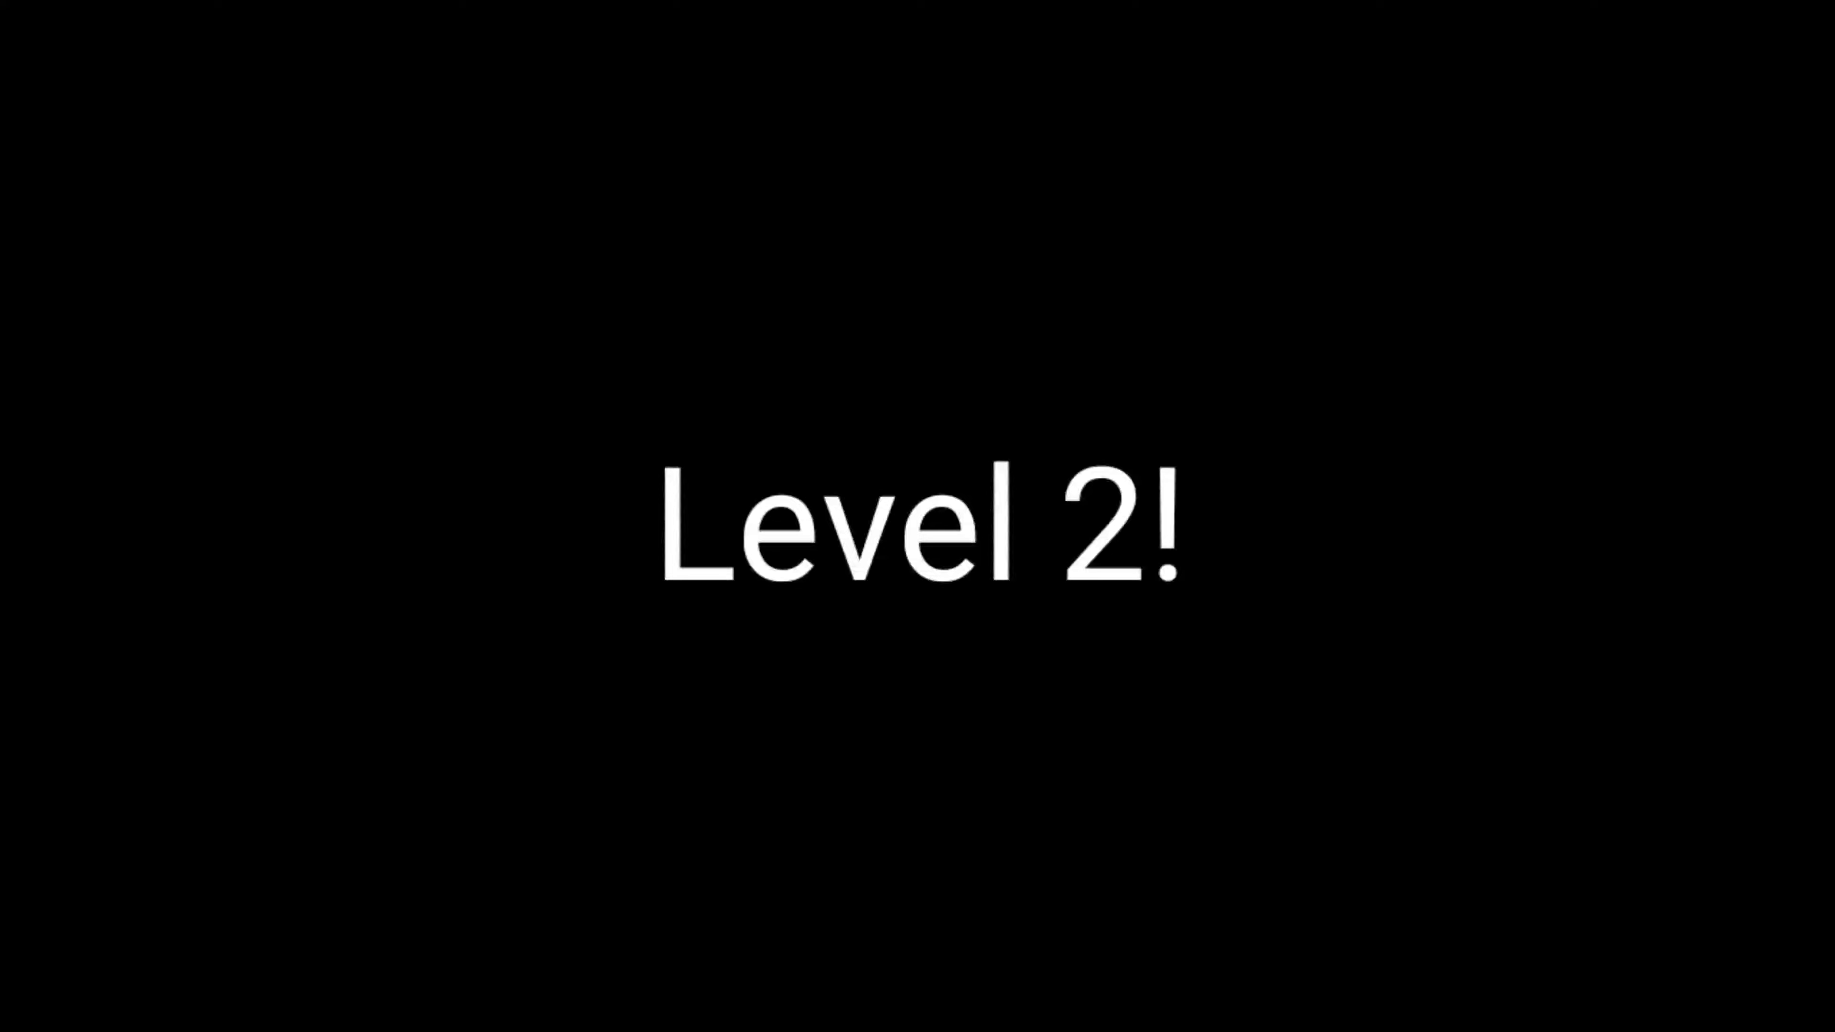